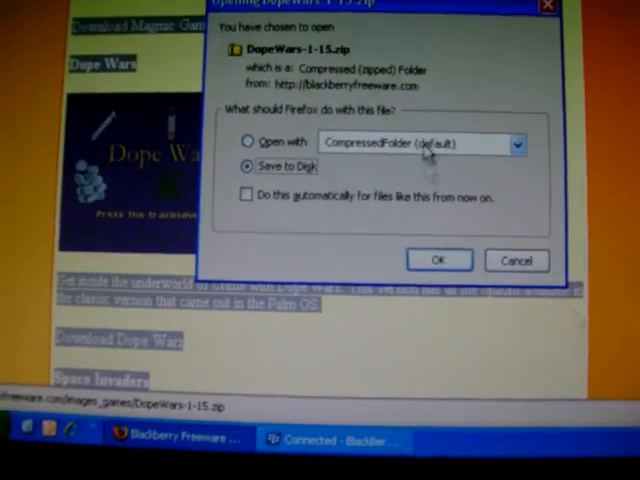
Step: Save the Dope Wars zip to disk, remembering the choice for similar files
left_click(438, 259)
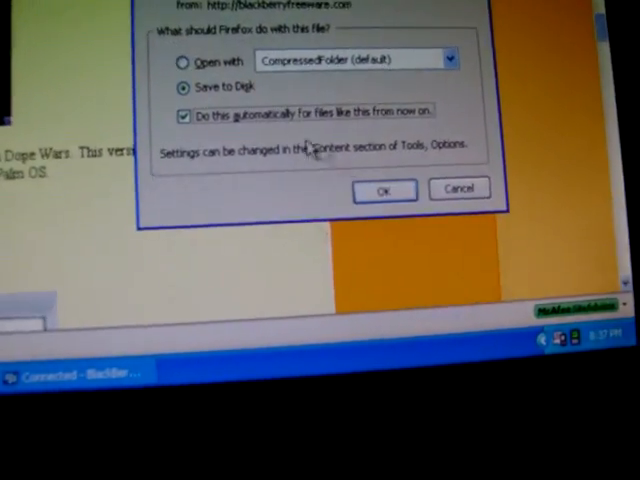
left_click(384, 189)
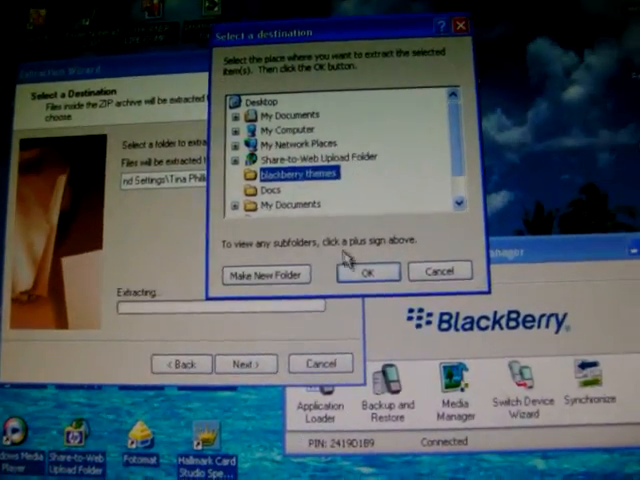
Step: Confirm the chosen destination folder for the extracted archive files
left_click(368, 271)
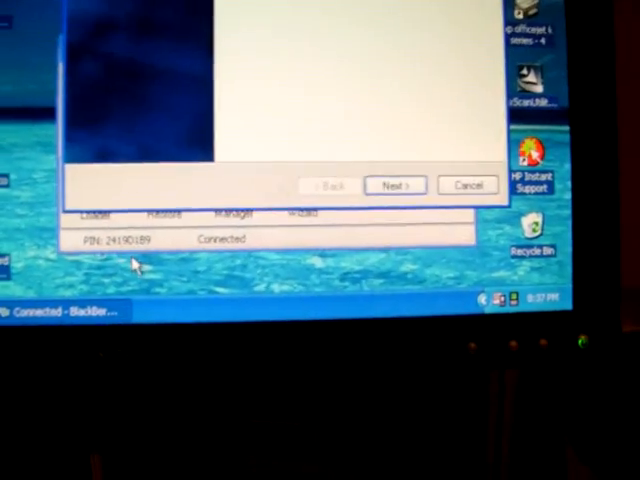
Step: Launch Application Loader and let it read the connected device's configuration
left_click(393, 185)
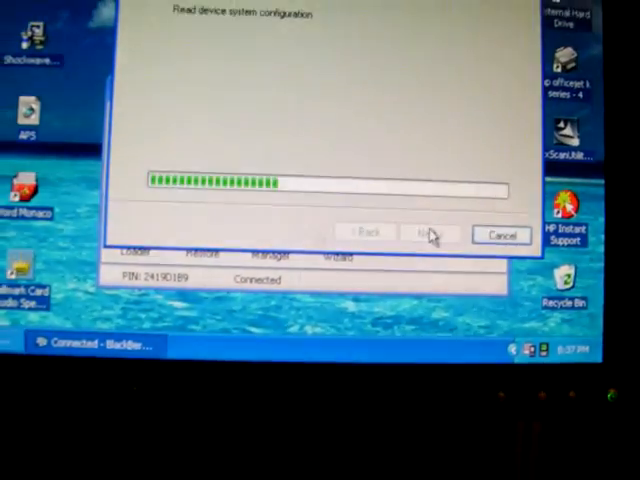
left_click(430, 234)
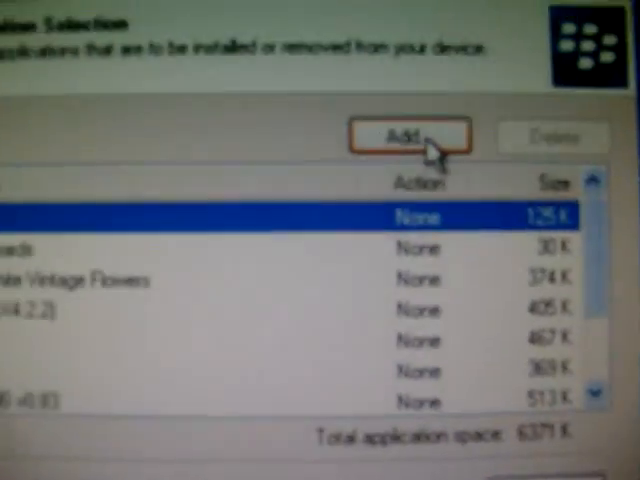
Step: Add an application file, browsing to DopeWarsPub.alx in the DopeWars folder
left_click(410, 135)
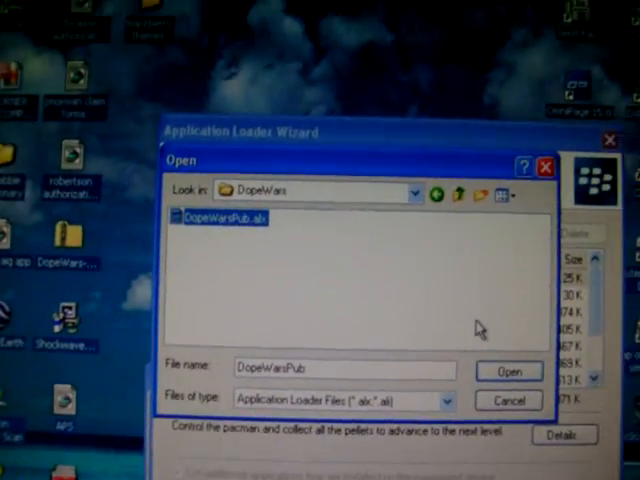
Step: Load DopeWarsPub.alx so Dope Wars is marked Install, then continue the wizard
left_click(508, 371)
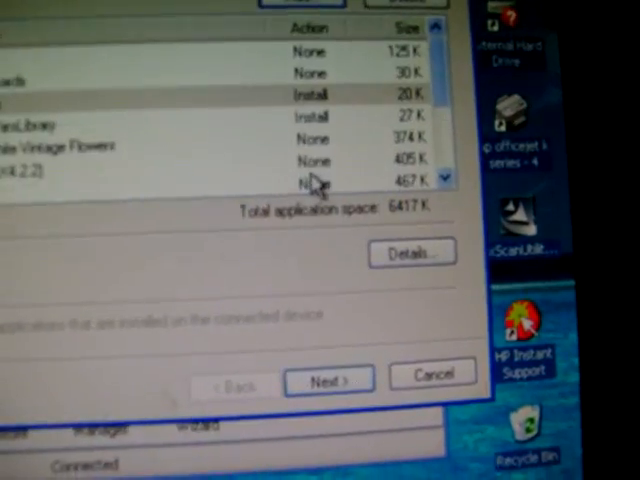
left_click(328, 379)
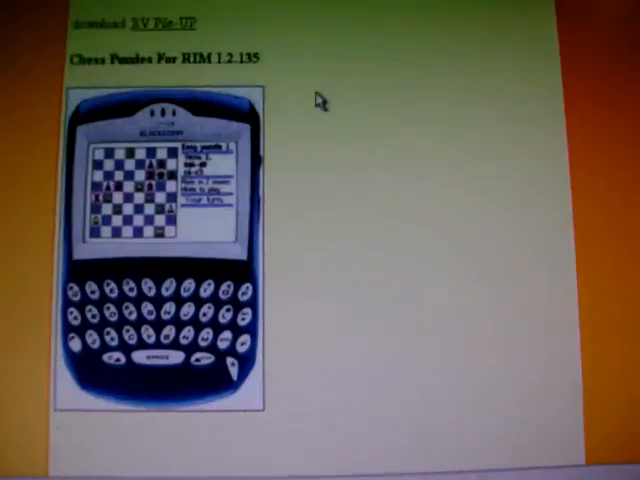
Step: Scroll the BlackBerryFreeware page to browse free games like Chess Puzzles For RIM
scroll("down", 3)
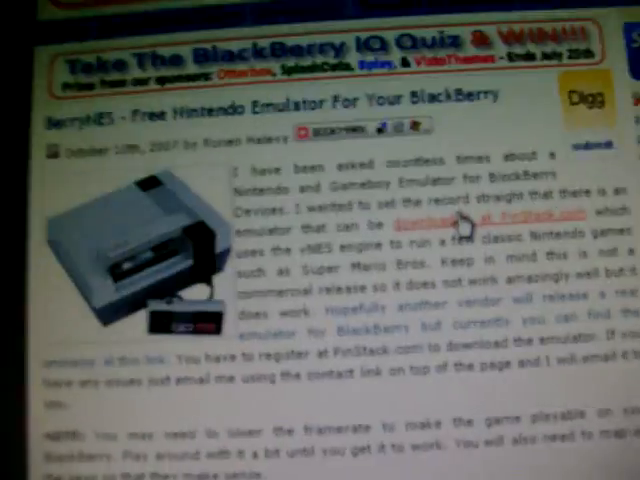
Step: Scroll the BerryNES article down to its PinStack download link
scroll("down", 3)
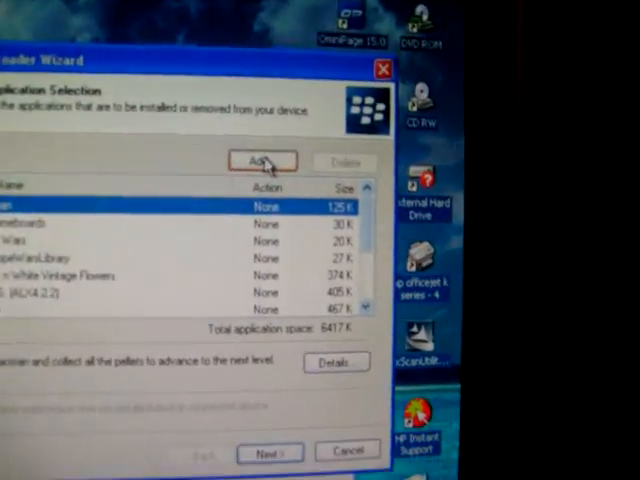
Step: Add the BerryNES emulator, dismiss the no-applications error, and finish loading it onto the device
left_click(262, 161)
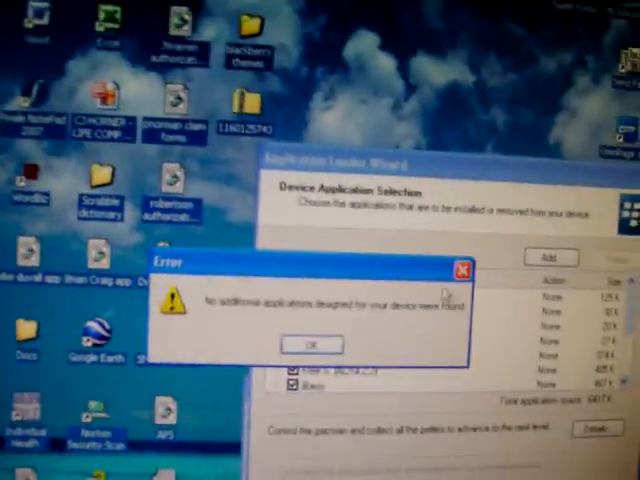
left_click(310, 344)
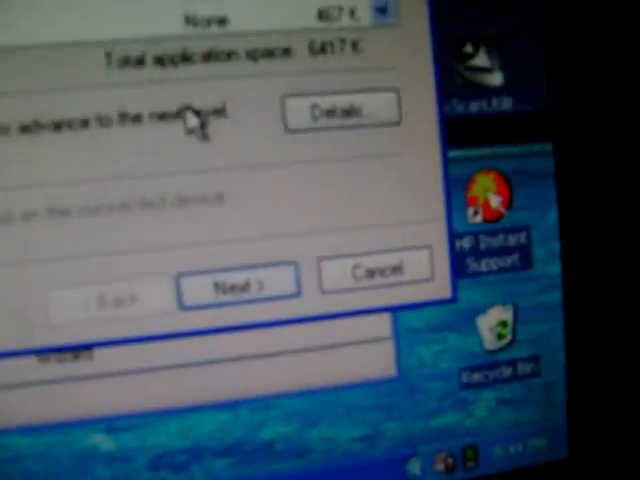
left_click(239, 280)
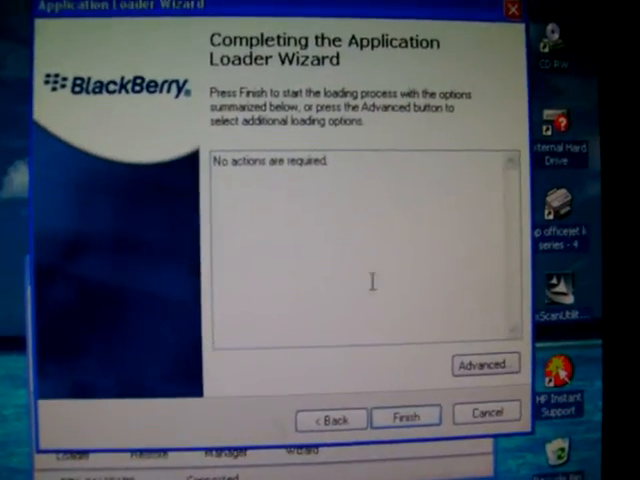
left_click(405, 416)
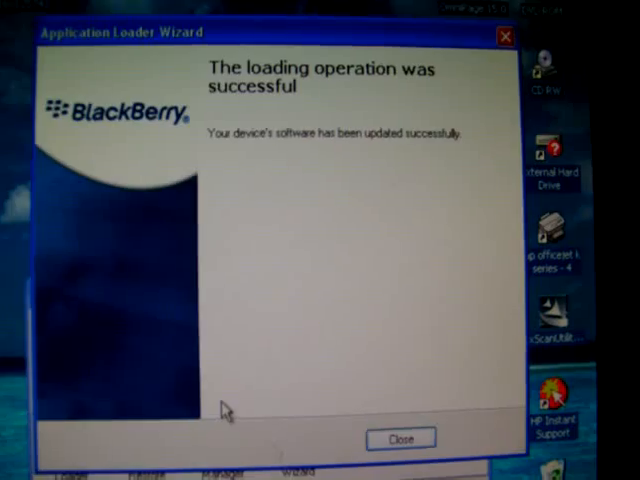